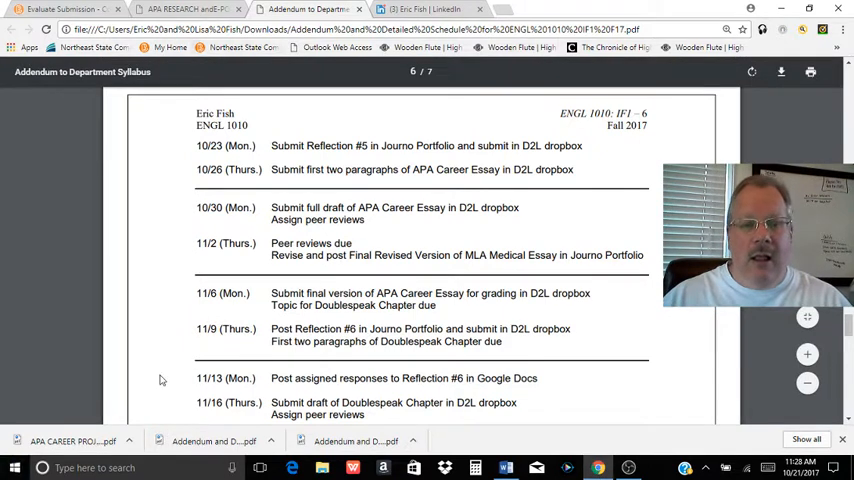
Switch to the APA Career Project PDF and read the LinkedIn assignment through to page 2.
left_click(190, 9)
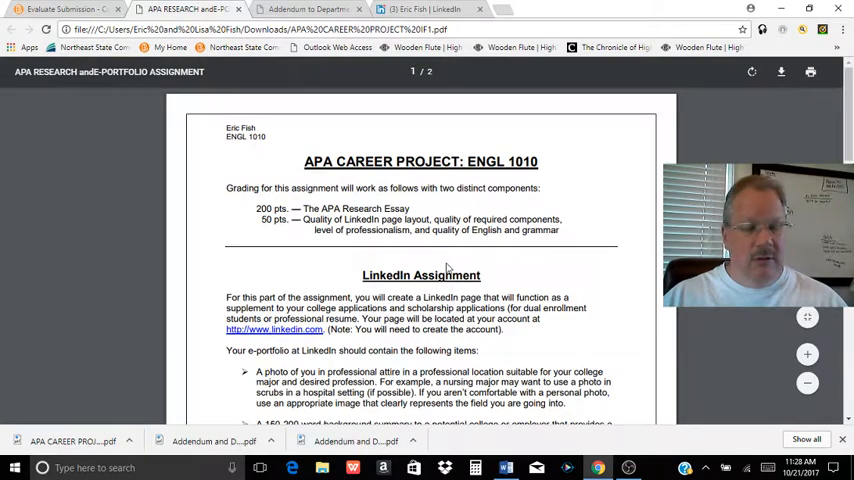
scroll("down", 3)
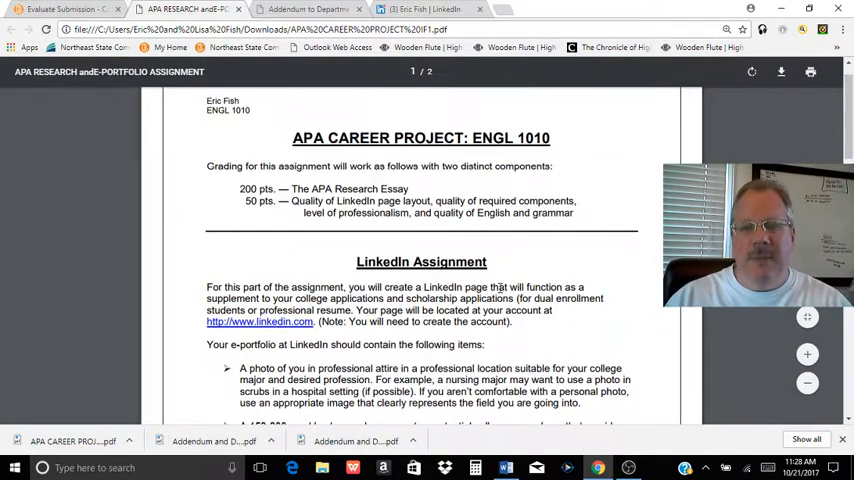
scroll("down", 3)
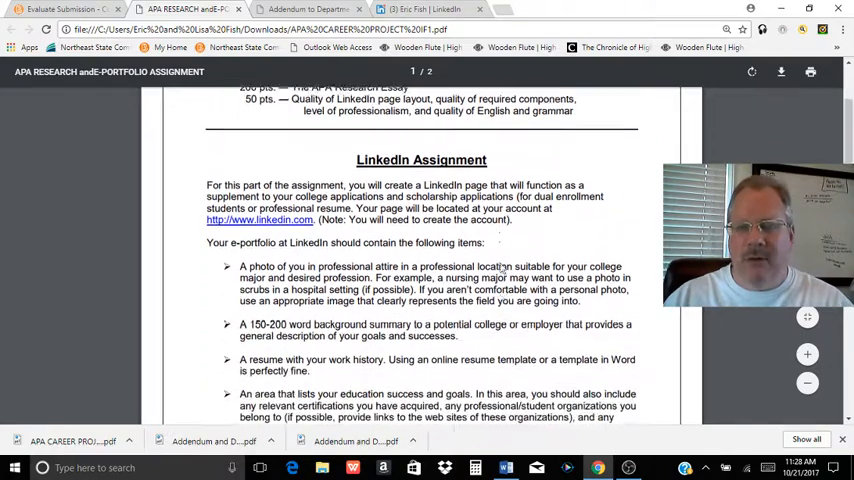
scroll("down", 3)
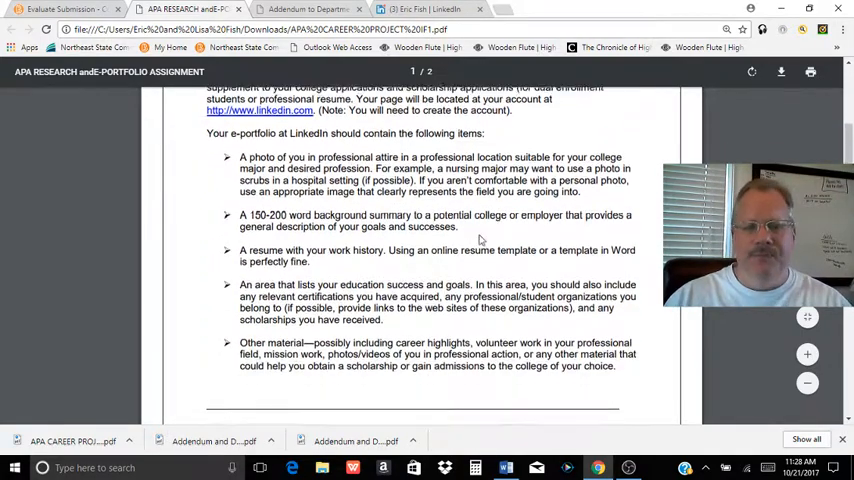
scroll("down", 3)
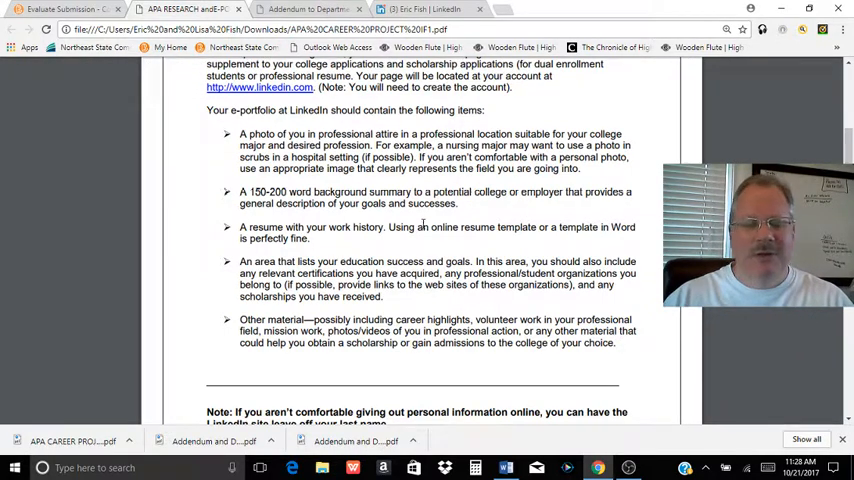
scroll("down", 3)
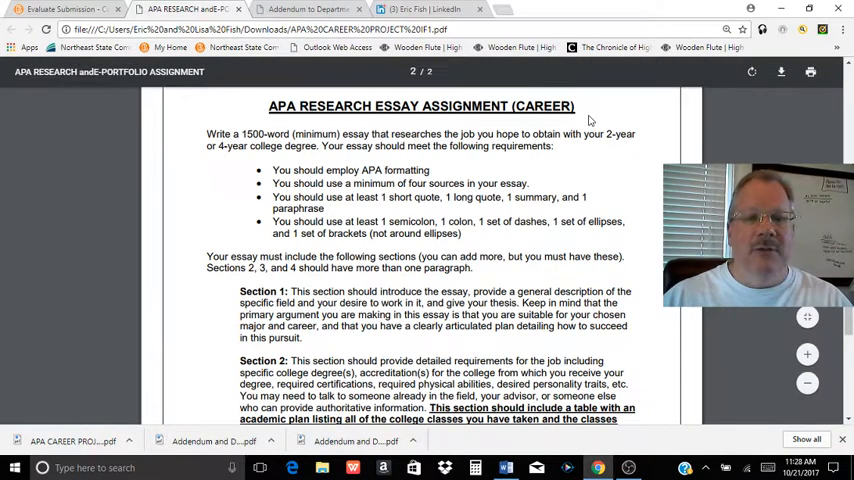
Scroll page 2 down to the research essay's Sections 1 through 4 descriptions.
scroll("down", 3)
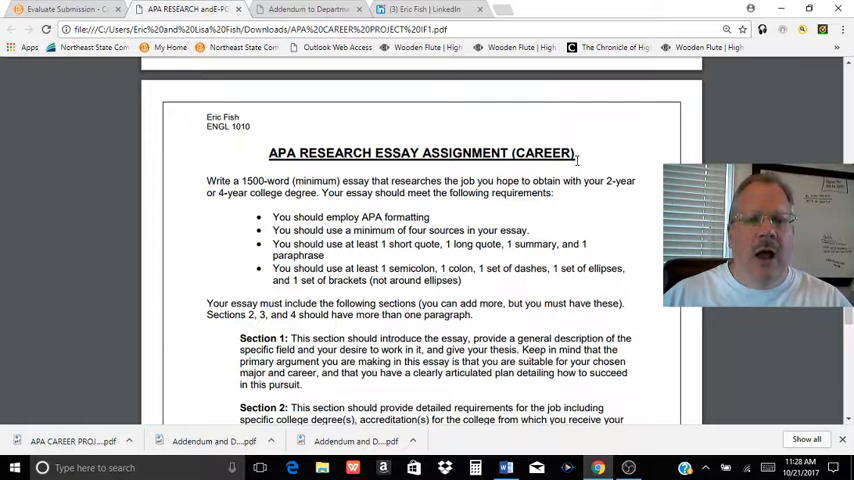
scroll("down", 3)
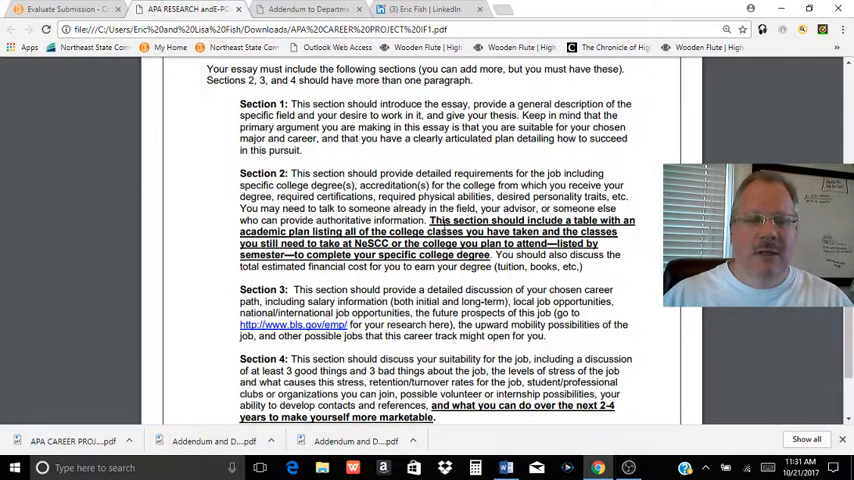
Read past Section 4 and return to the APA Research Essay Assignment (Career) title.
scroll("down", 3)
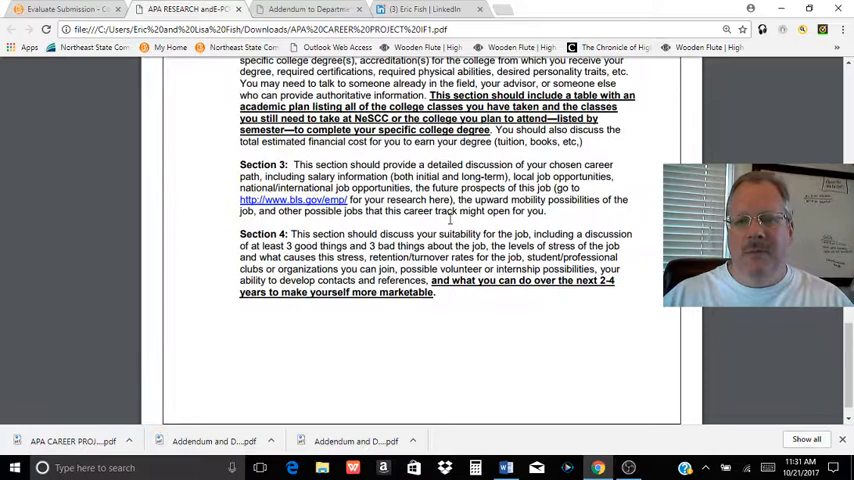
scroll("down", 3)
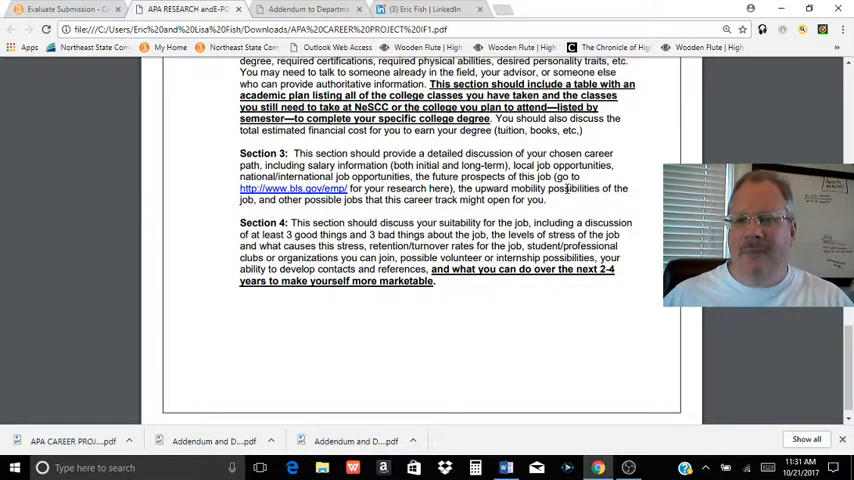
scroll("down", 3)
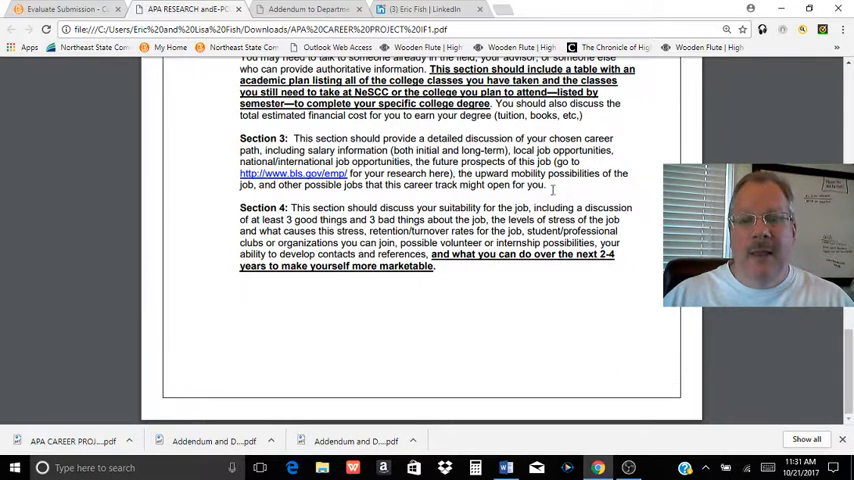
left_click_drag(297, 138, 546, 185)
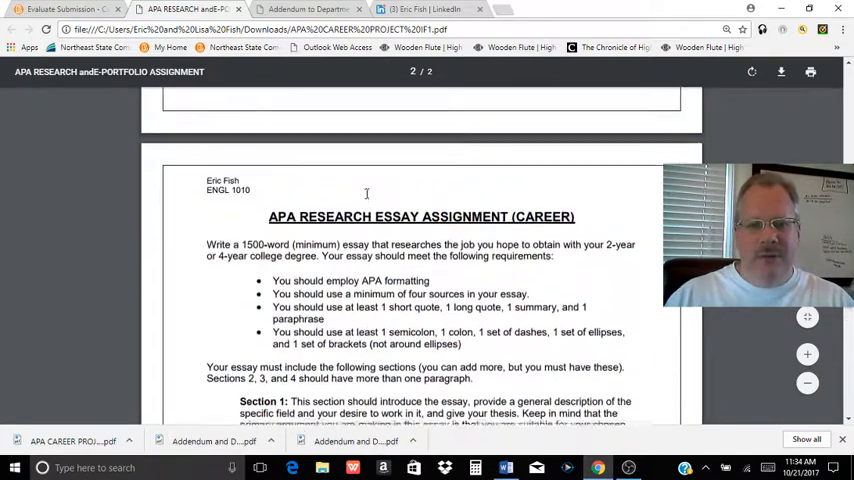
Scroll through the requirement bullets and the Section 1 and Section 2 descriptions.
scroll("down", 3)
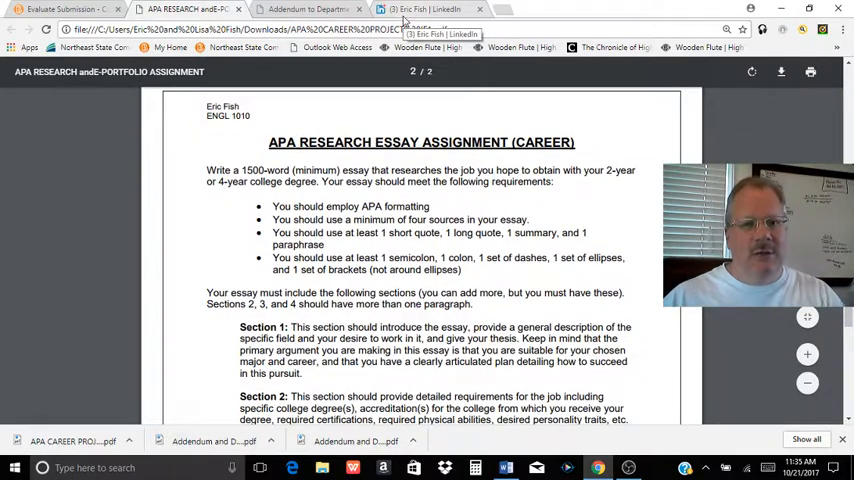
scroll("down", 3)
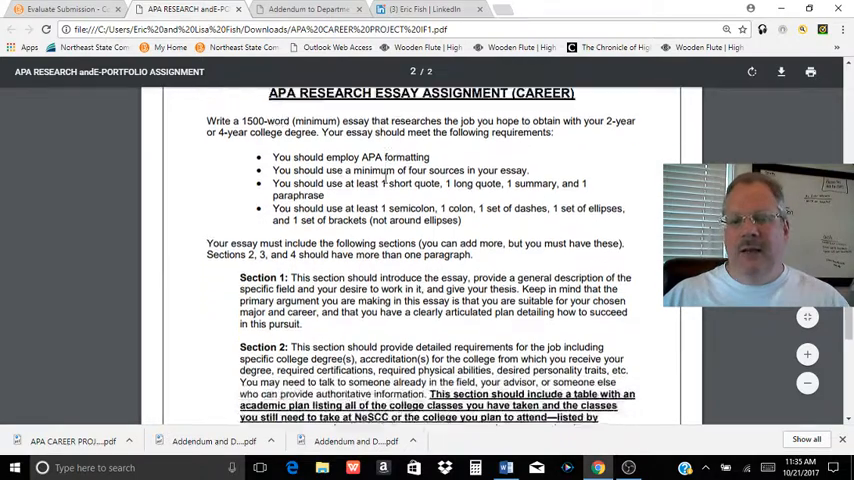
scroll("down", 3)
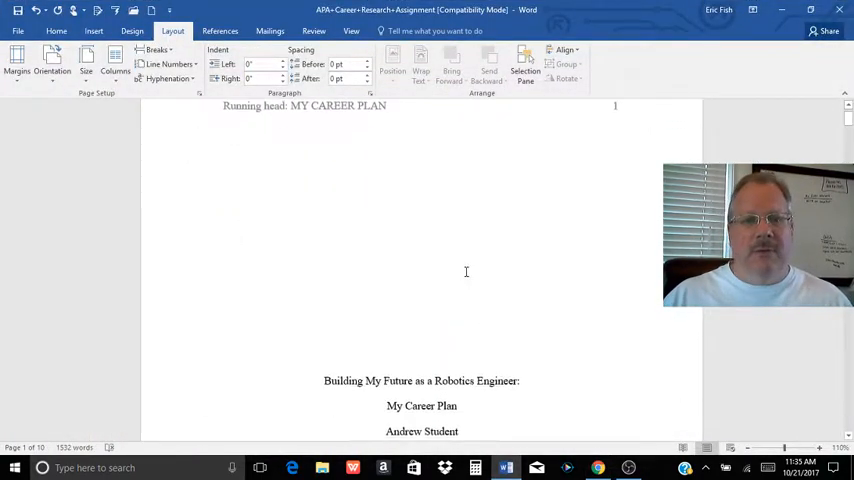
Scroll through the 'Building My Future as a Robotics Engineer' title page toward page 2.
scroll("down", 3)
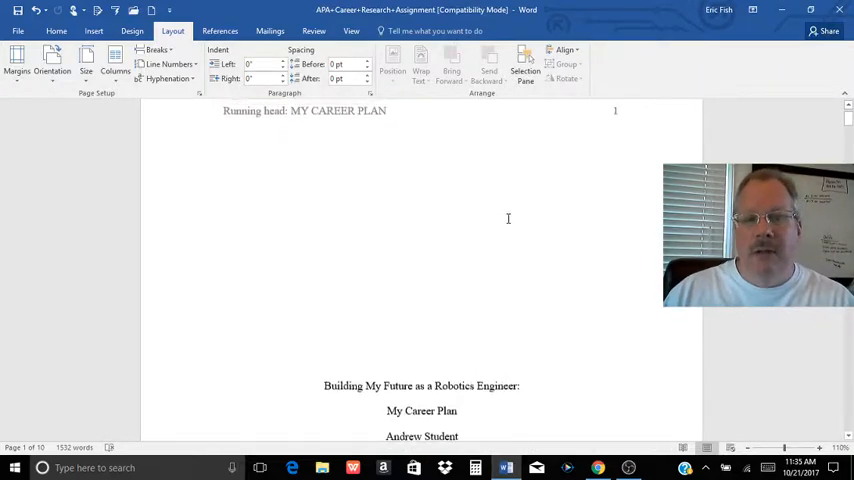
scroll("down", 3)
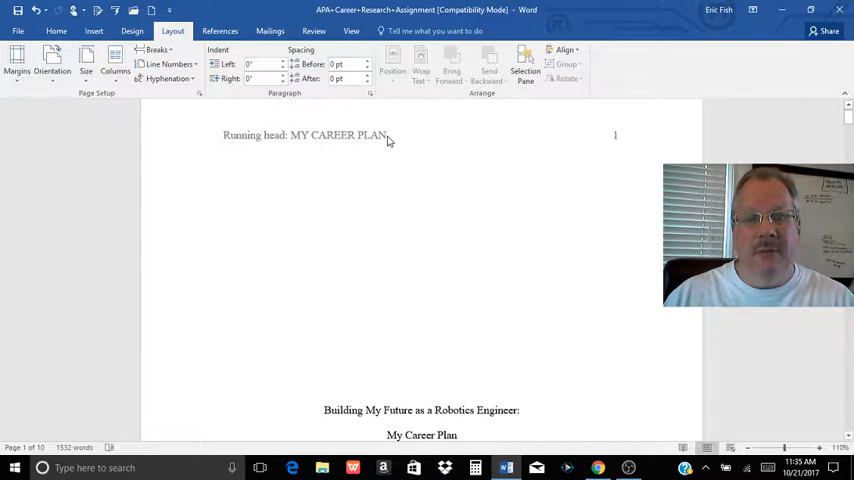
scroll("down", 3)
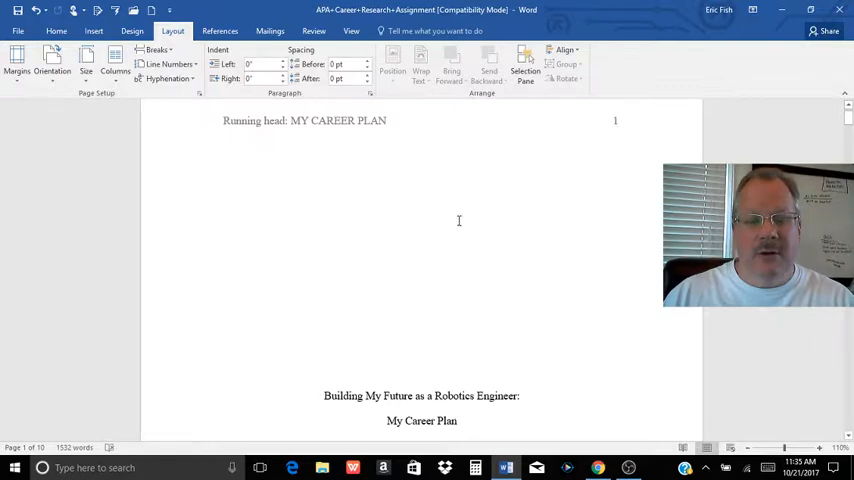
scroll("down", 3)
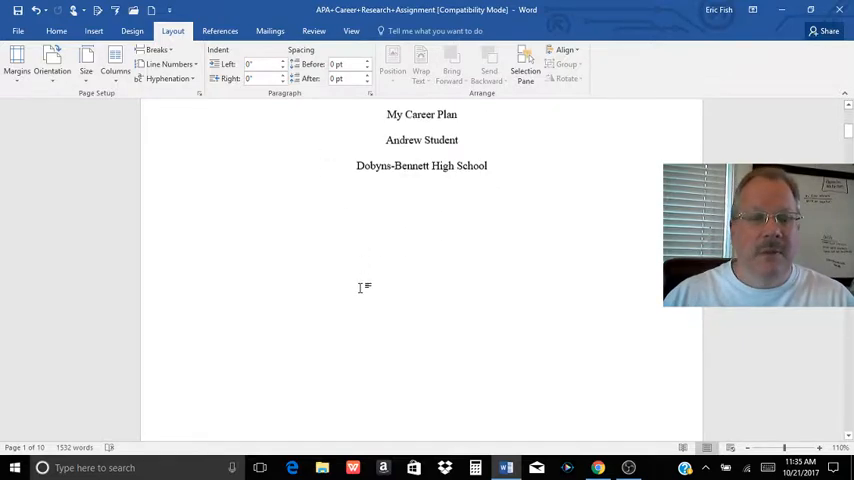
scroll("down", 3)
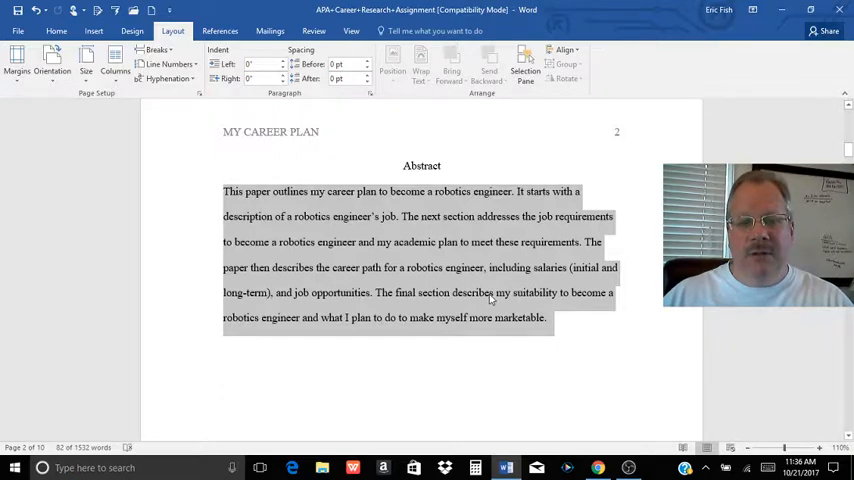
Read the page 2 Abstract on the robotics engineer career plan.
scroll("down", 3)
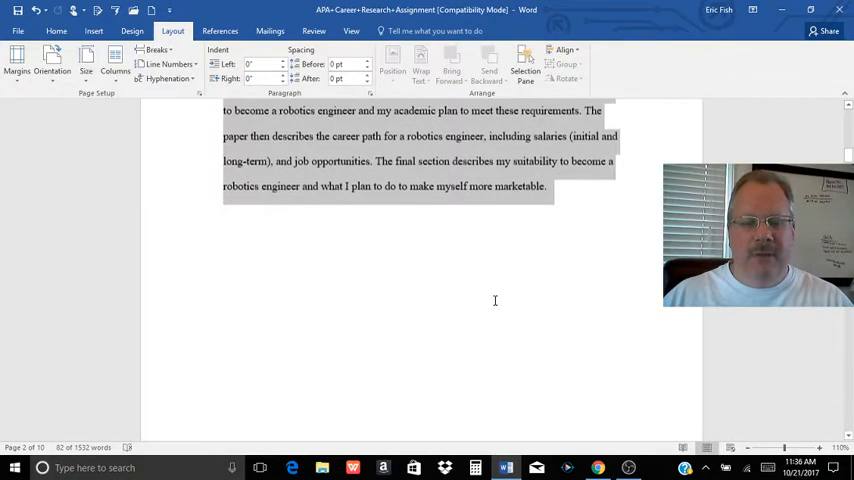
left_click(355, 269)
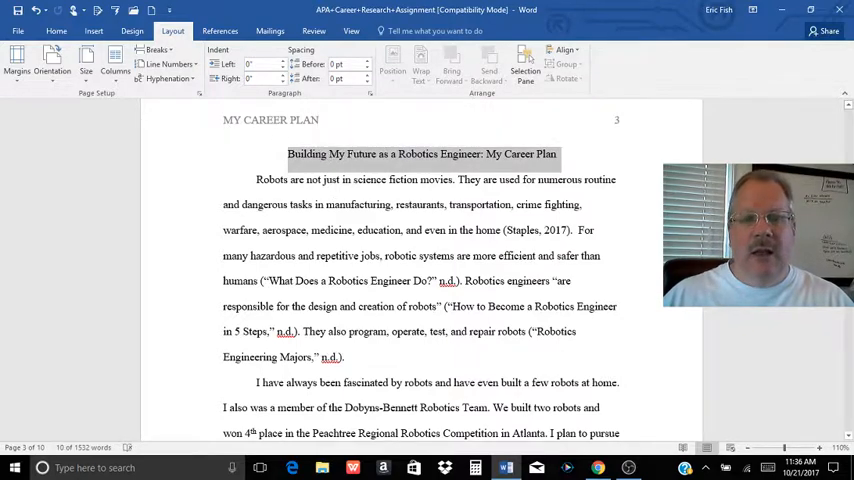
Read the page 3 title and robotics introduction.
scroll("down", 3)
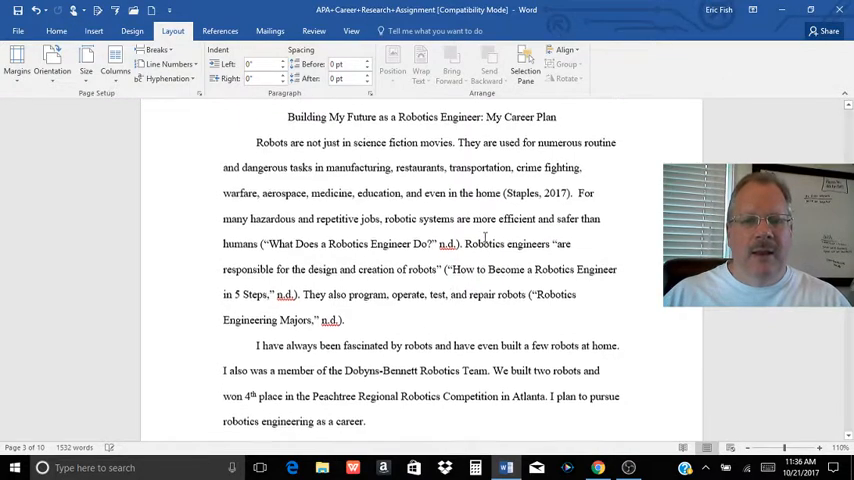
scroll("down", 3)
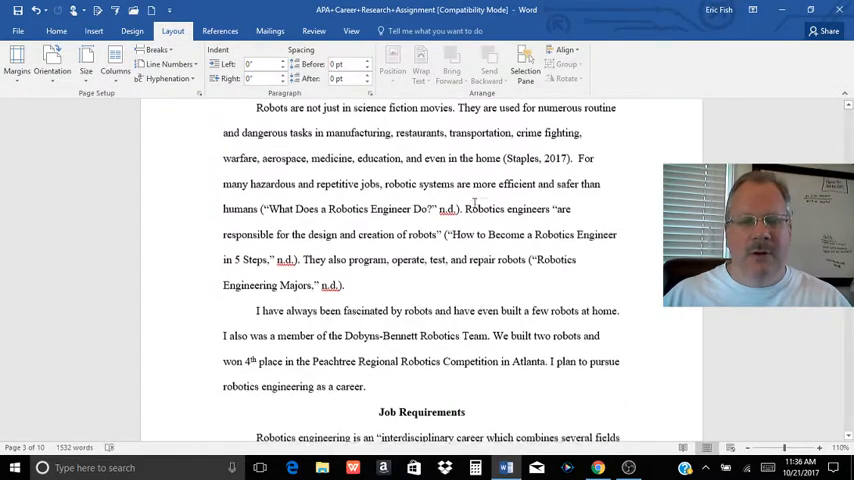
scroll("down", 3)
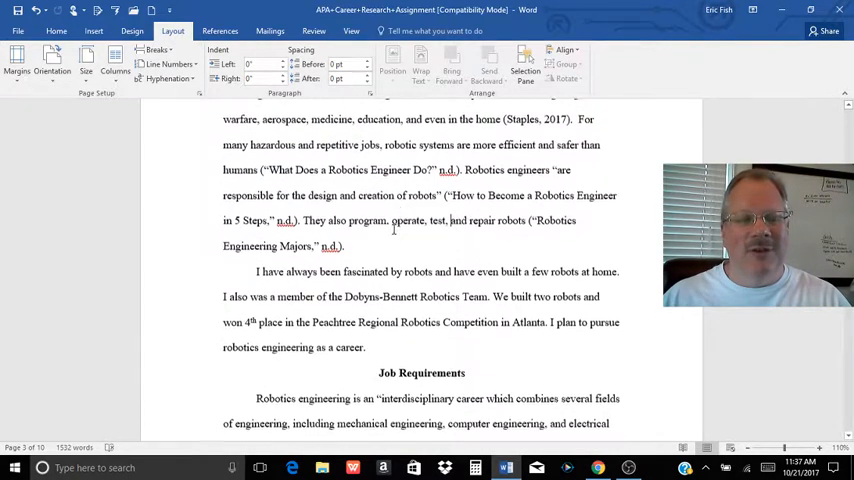
scroll("down", 3)
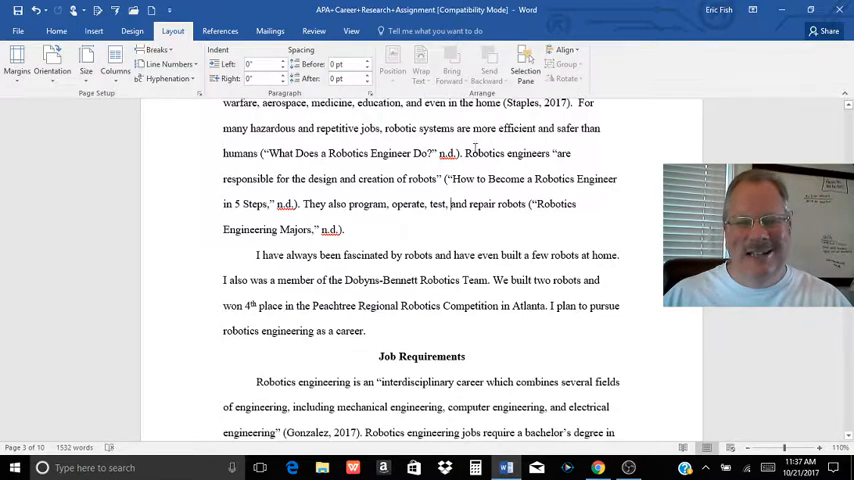
scroll("down", 3)
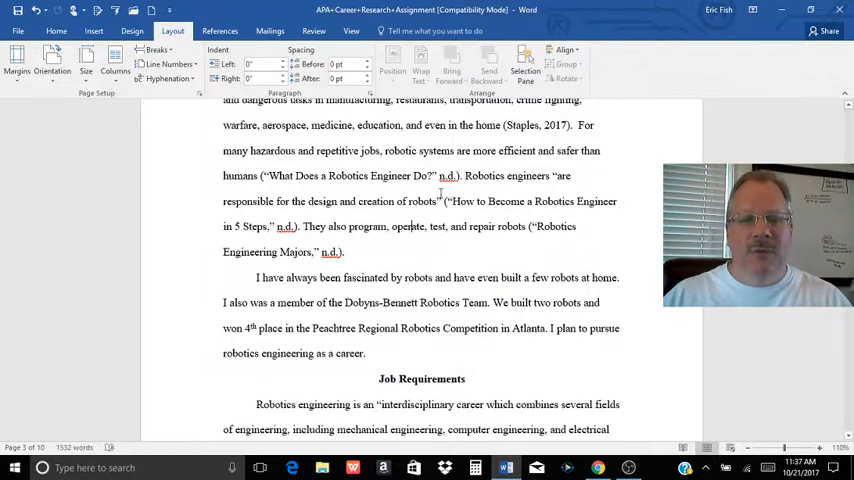
Read the Job Requirements section into page 4's required skills and communication passage.
scroll("down", 3)
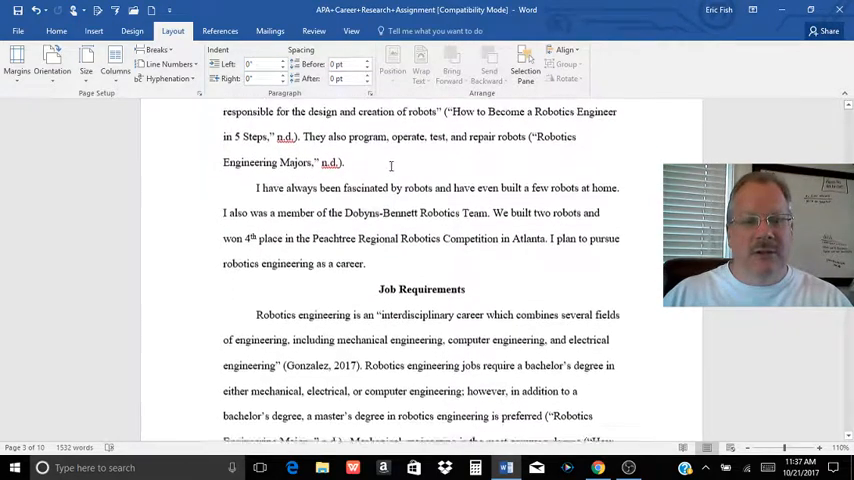
scroll("down", 3)
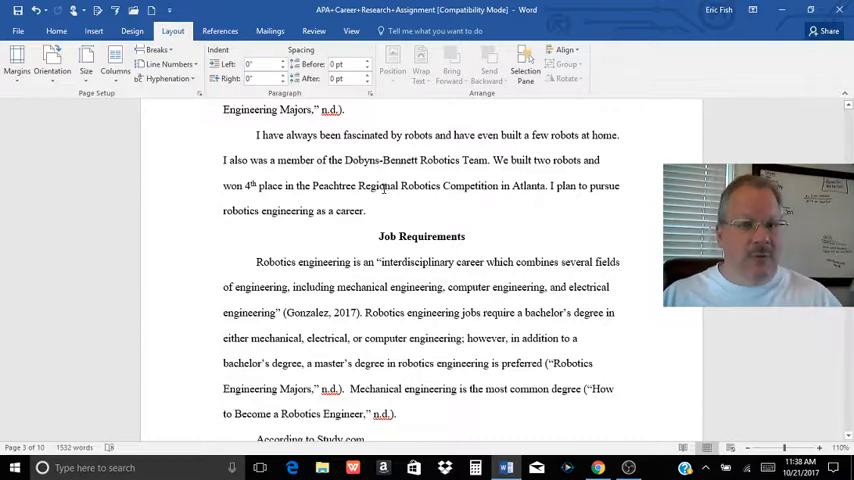
scroll("down", 3)
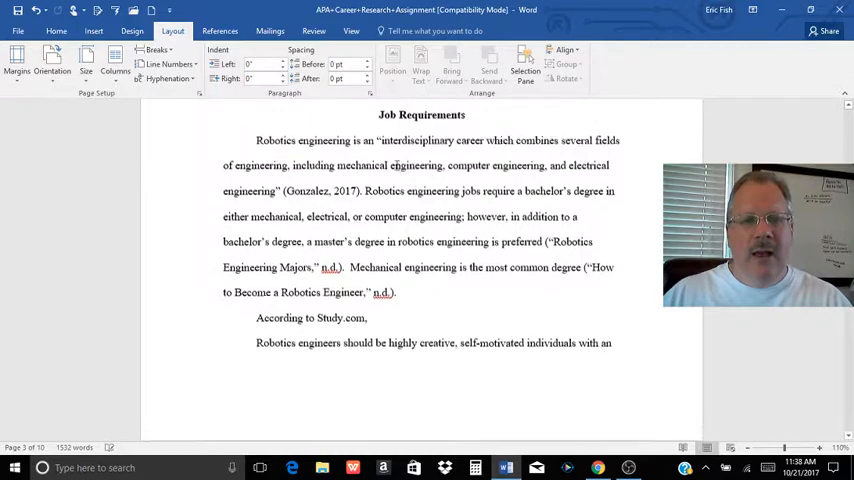
scroll("down", 3)
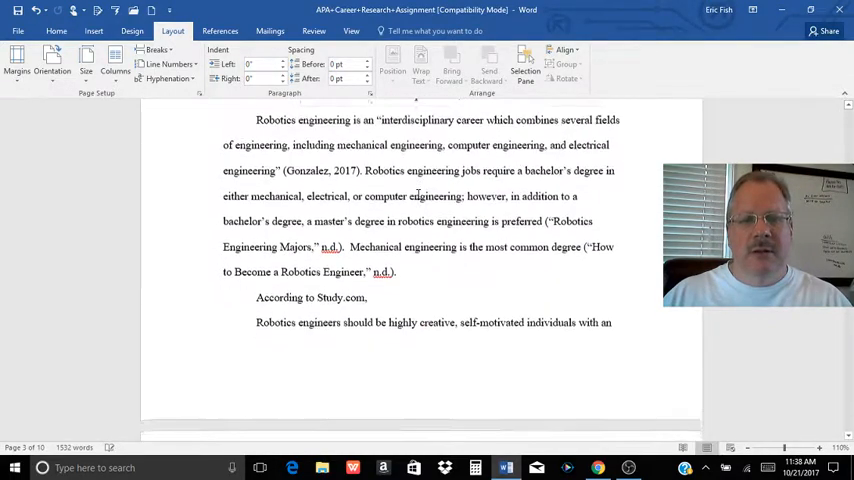
scroll("down", 3)
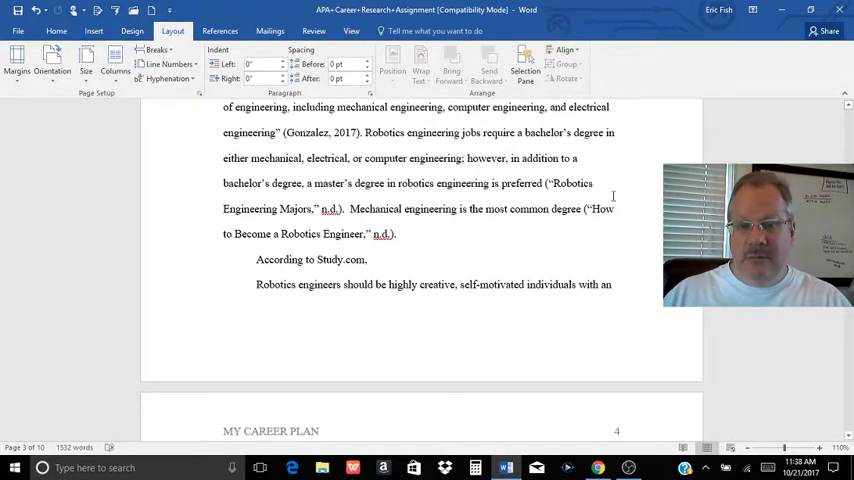
scroll("down", 3)
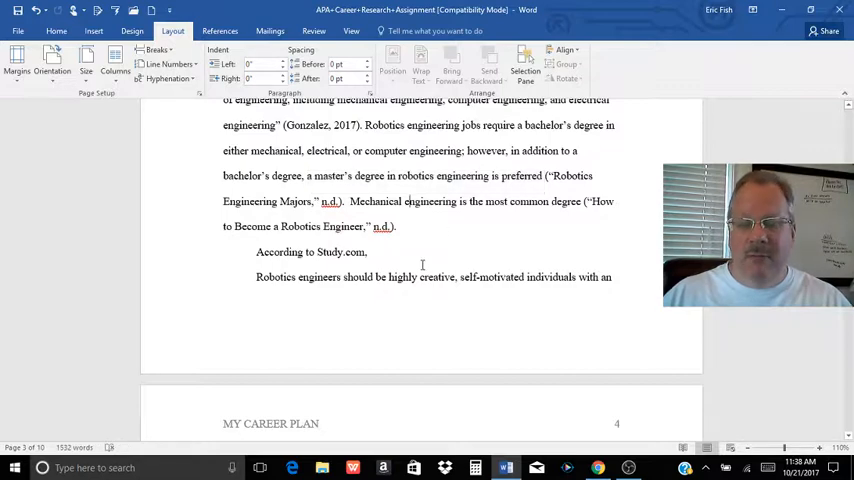
scroll("down", 3)
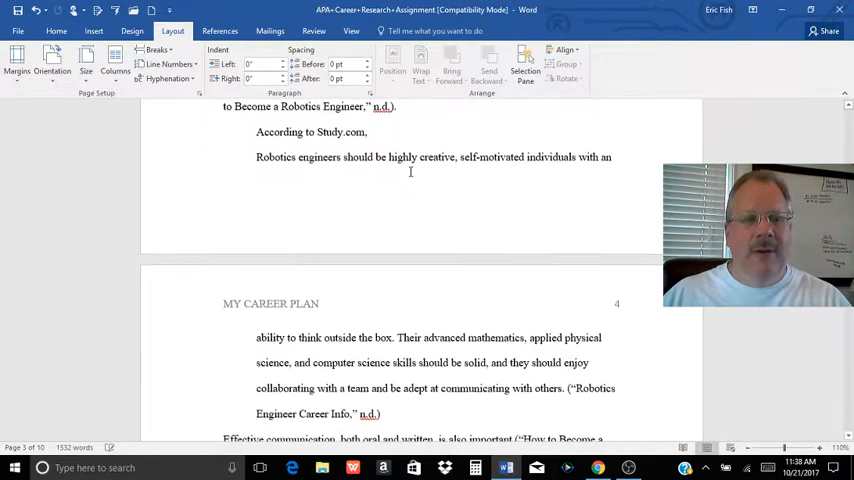
scroll("down", 3)
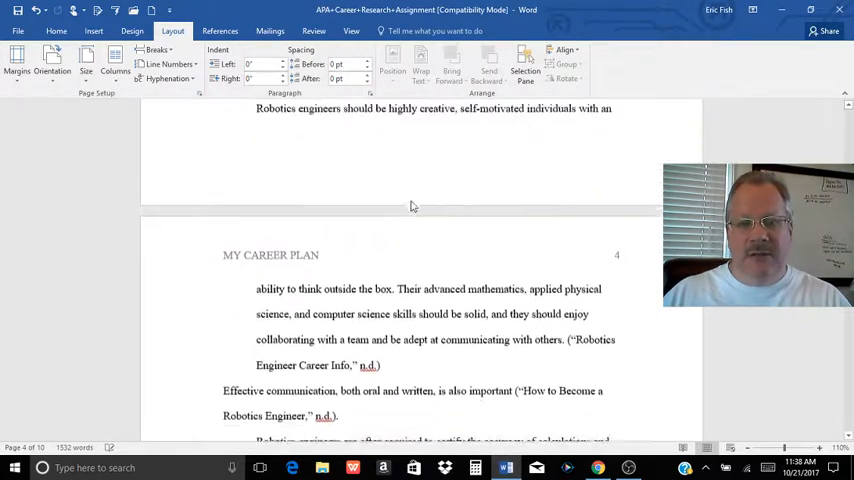
Read the exam requirements and Academic Plan section down to page 5.
scroll("down", 3)
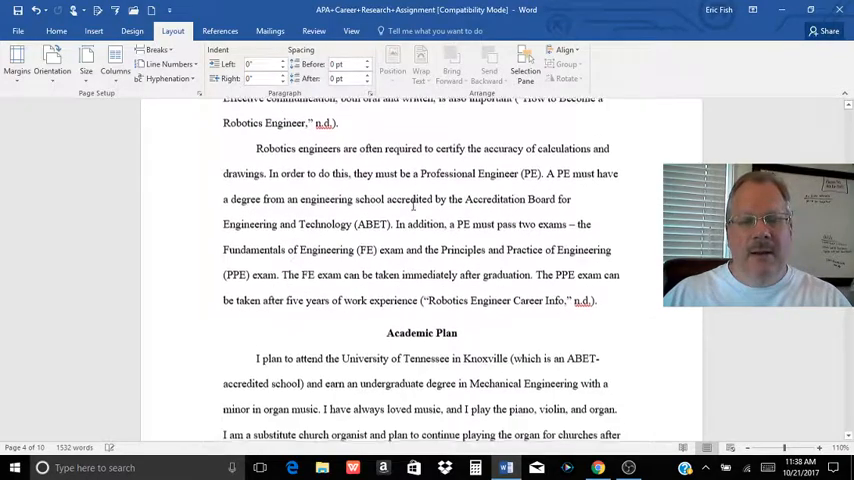
scroll("down", 3)
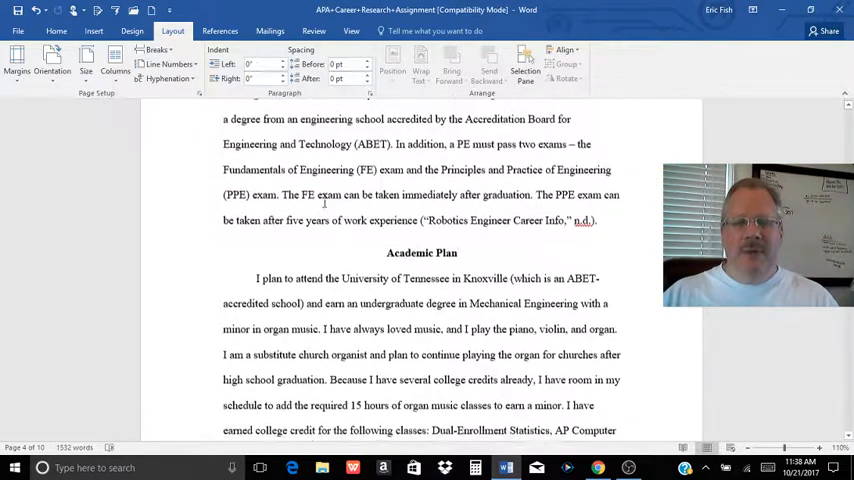
scroll("down", 3)
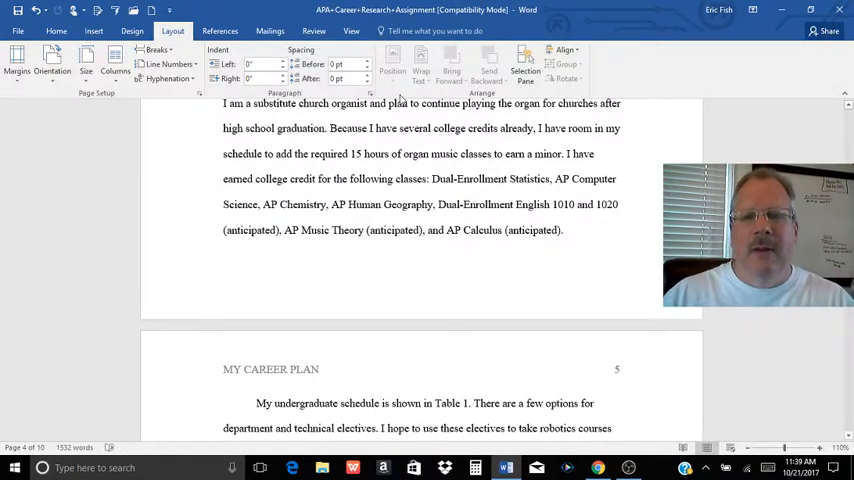
scroll("down", 3)
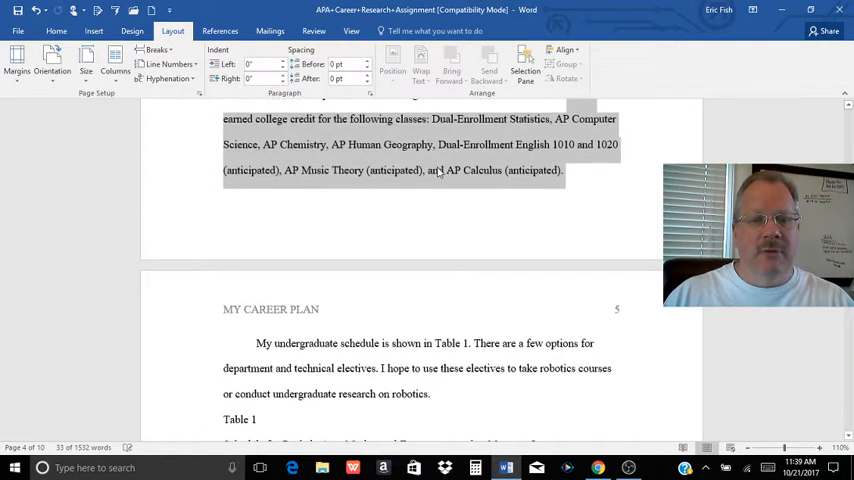
Review Table 1's four-year schedule, selecting the Spring 2019 course list, through its note.
scroll("down", 3)
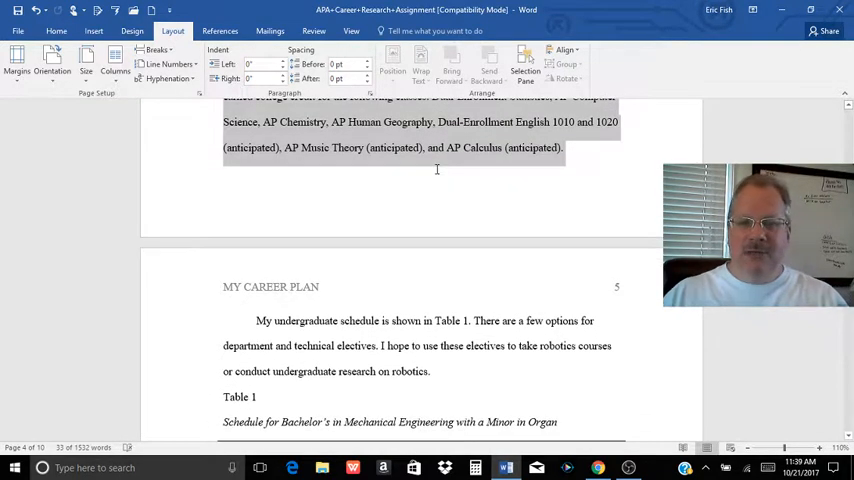
scroll("down", 3)
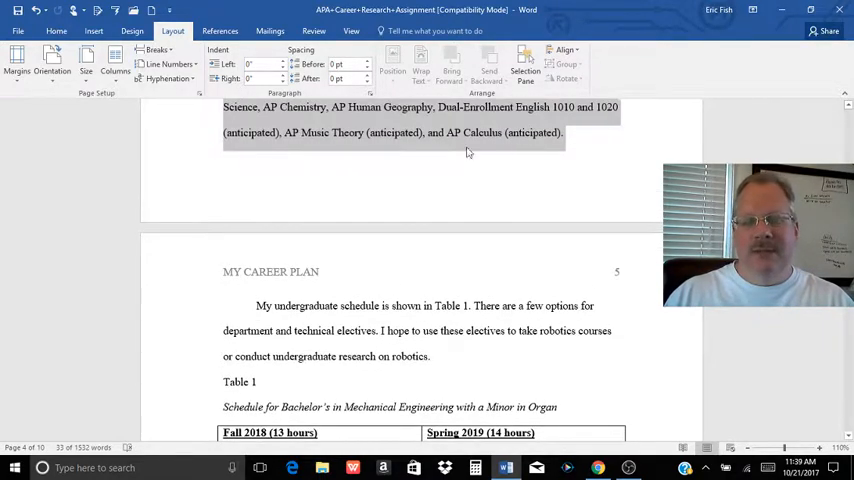
scroll("down", 3)
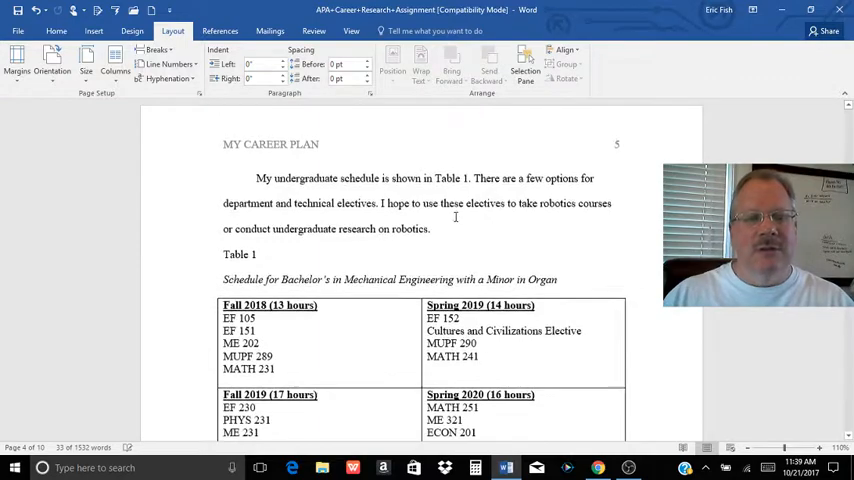
scroll("down", 3)
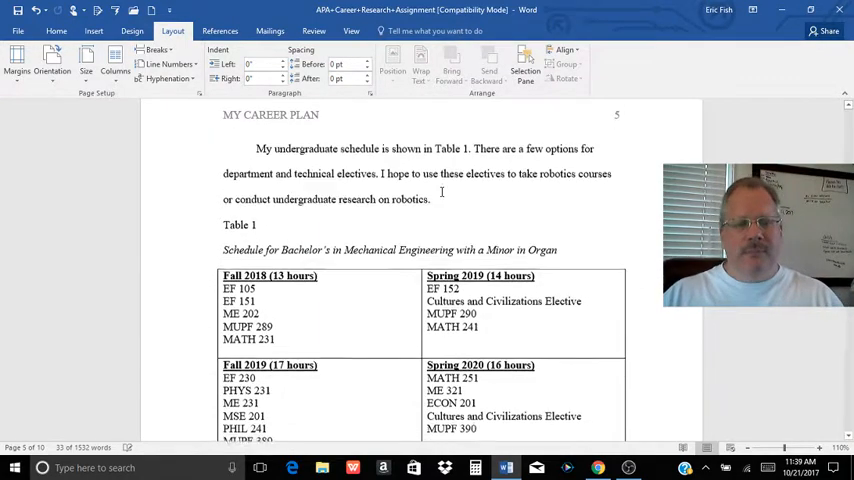
scroll("down", 3)
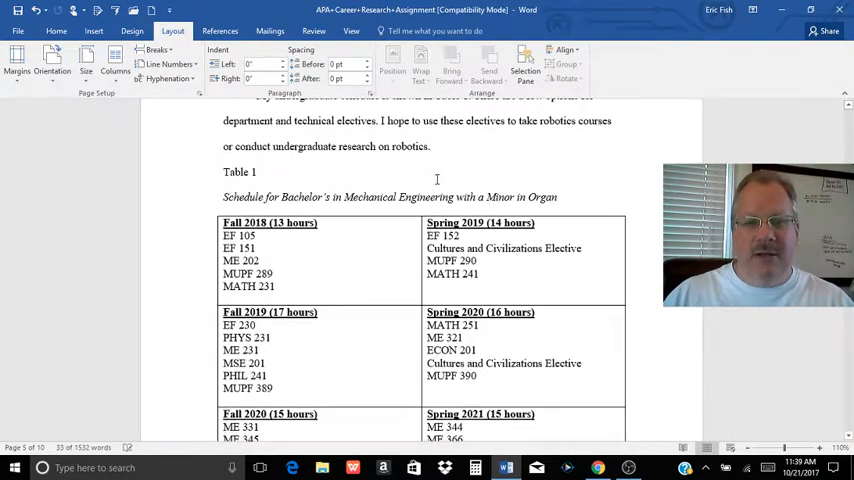
scroll("down", 3)
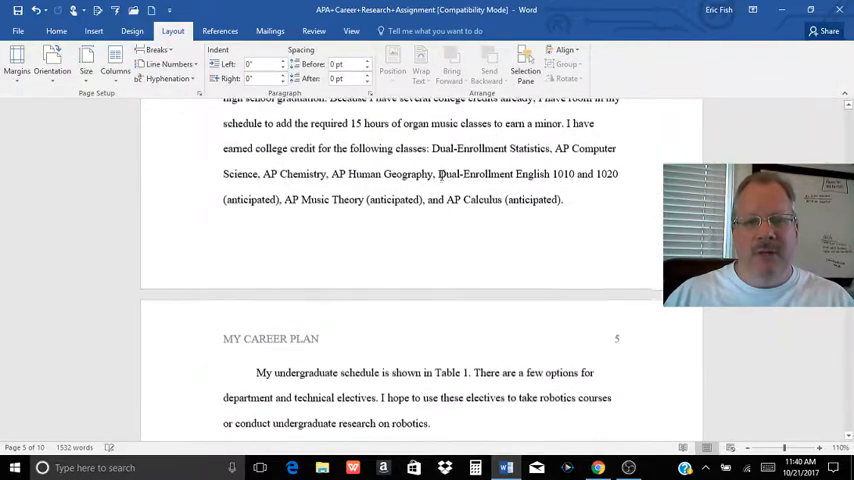
scroll("down", 3)
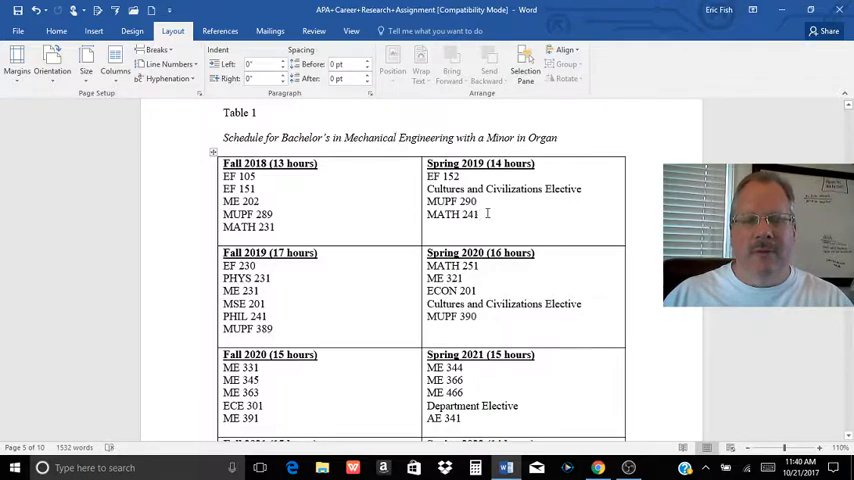
left_click_drag(427, 176, 483, 214)
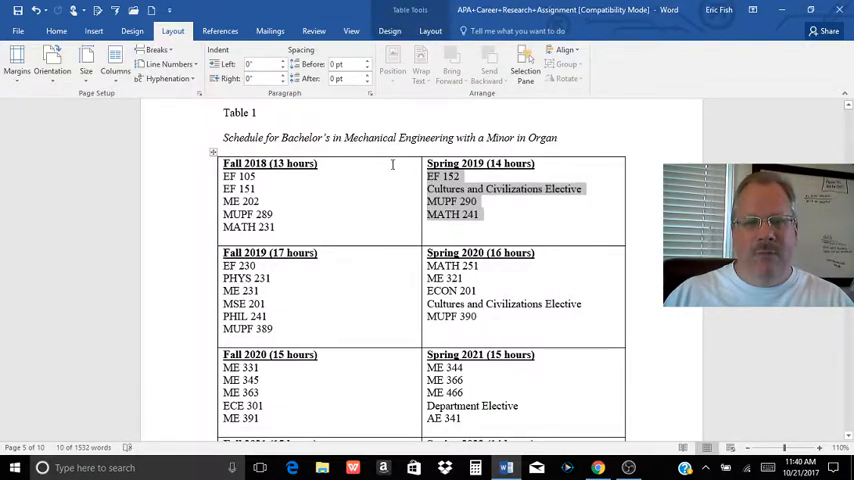
scroll("down", 3)
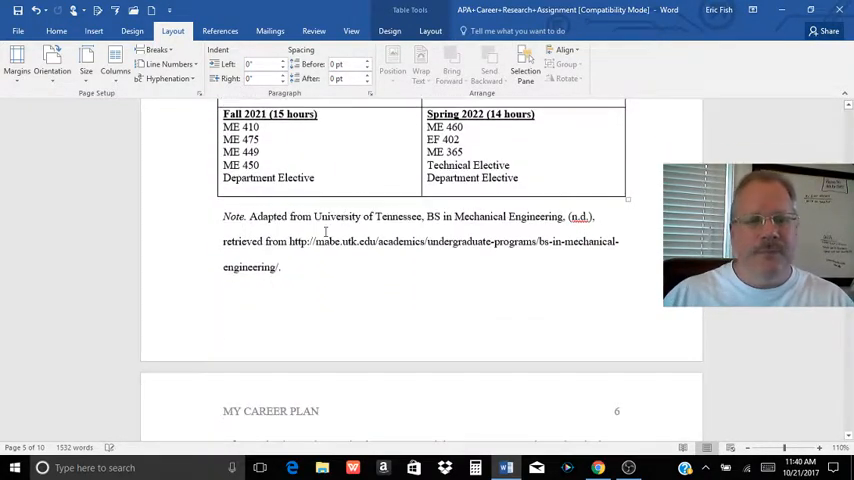
Select Table 1's source note and read on into page 6's Career Path section.
left_click_drag(223, 216, 282, 267)
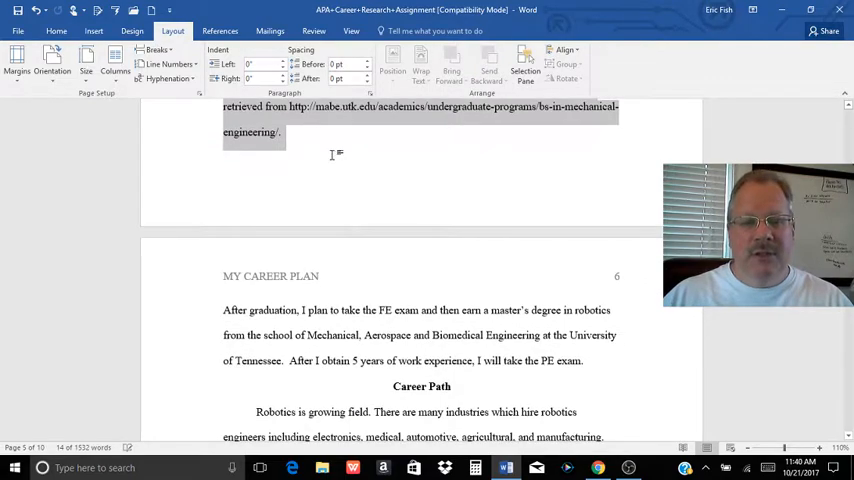
scroll("down", 3)
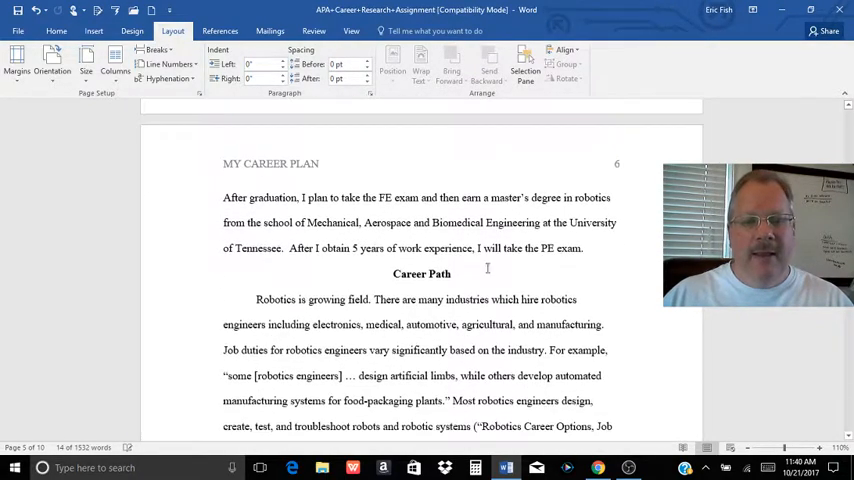
scroll("down", 3)
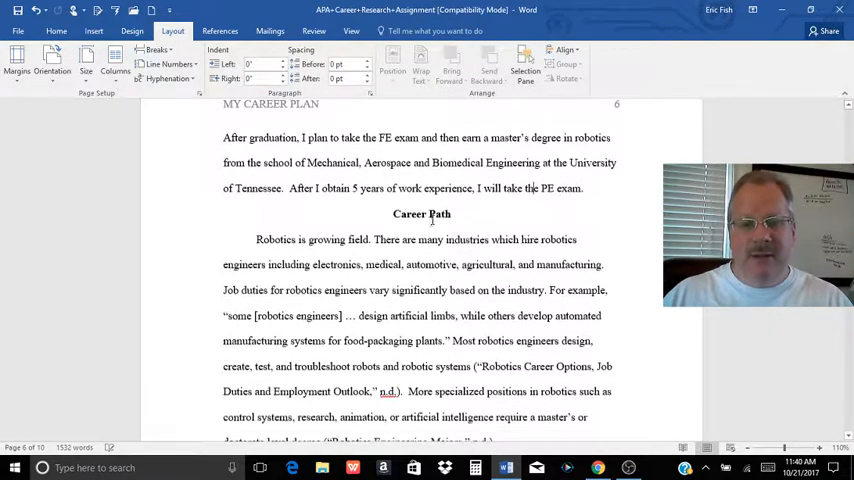
scroll("down", 3)
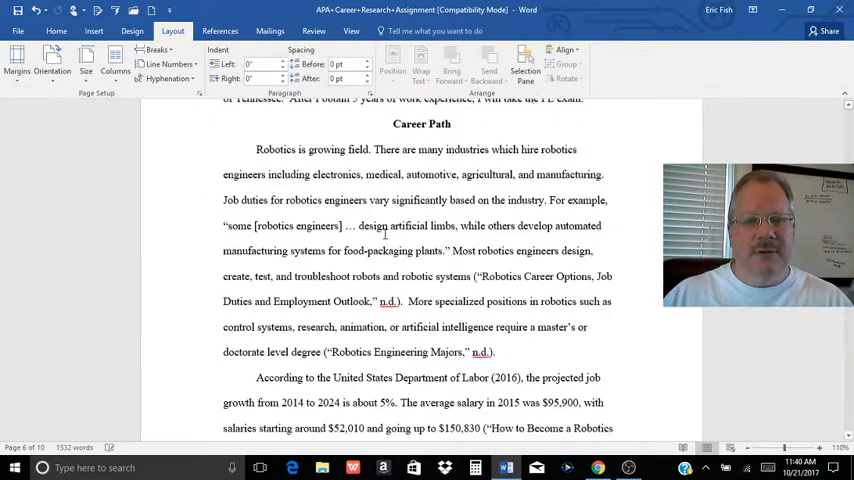
scroll("down", 3)
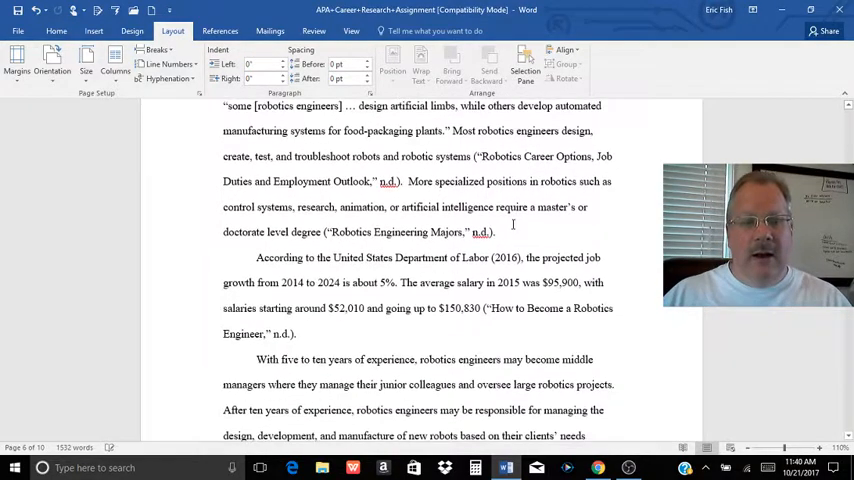
scroll("down", 3)
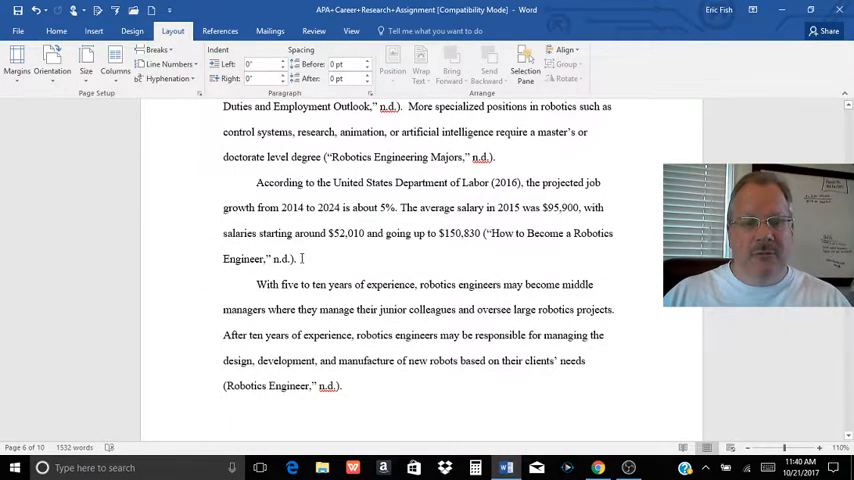
Select the job growth and salary paragraph, then continue to page 7's opening.
left_click_drag(256, 182, 297, 258)
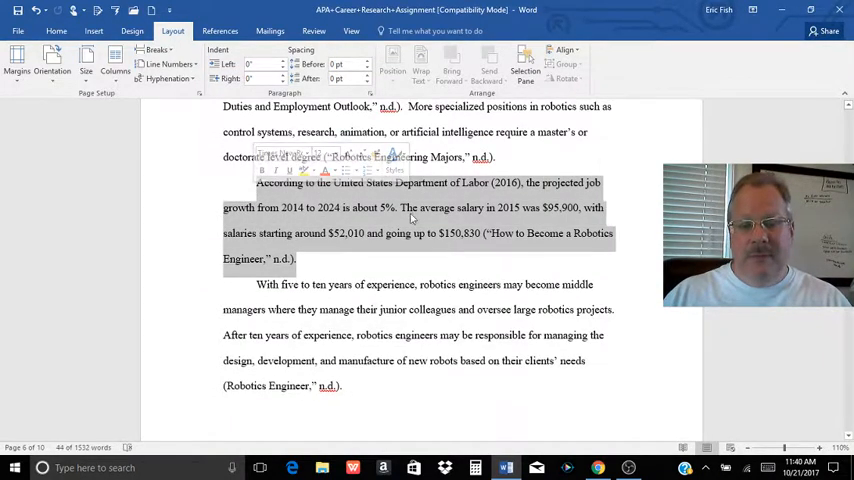
left_click(400, 208)
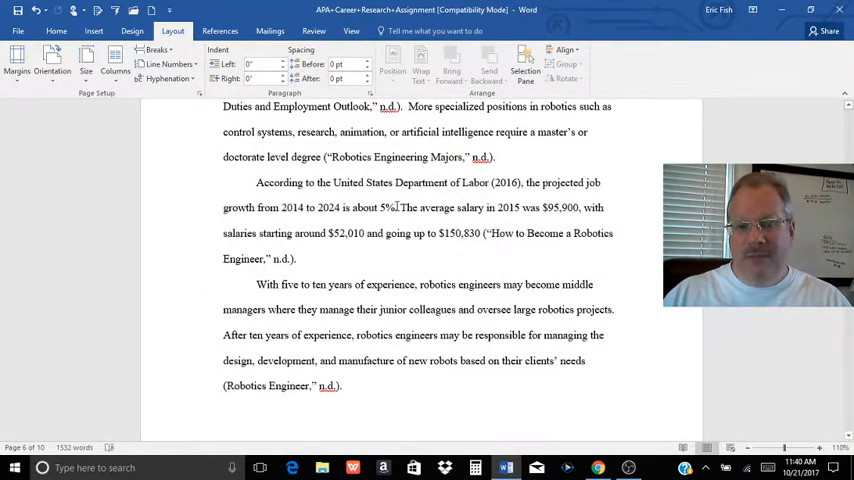
left_click_drag(256, 182, 297, 258)
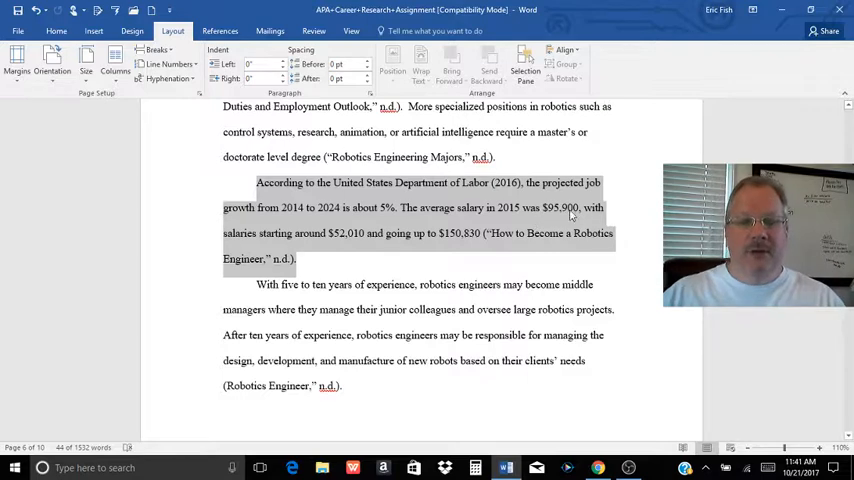
scroll("down", 3)
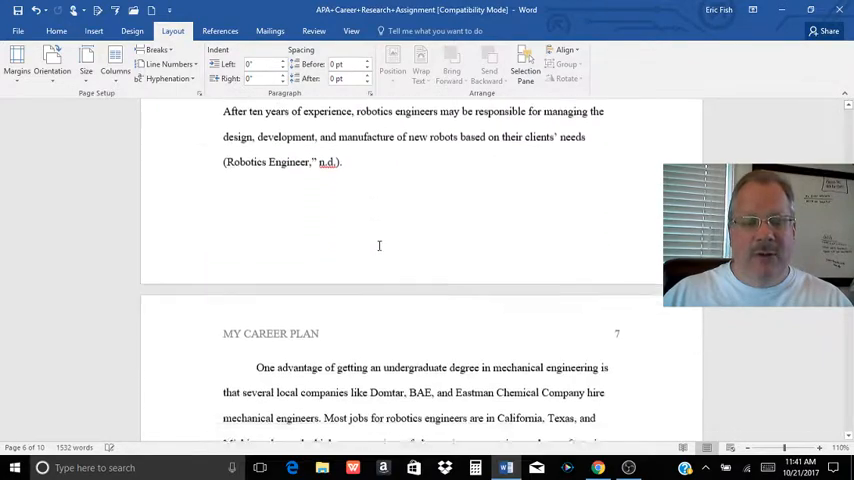
Read through page 7's Suitability section until page 8's organizations and co-op plans appear.
scroll("down", 3)
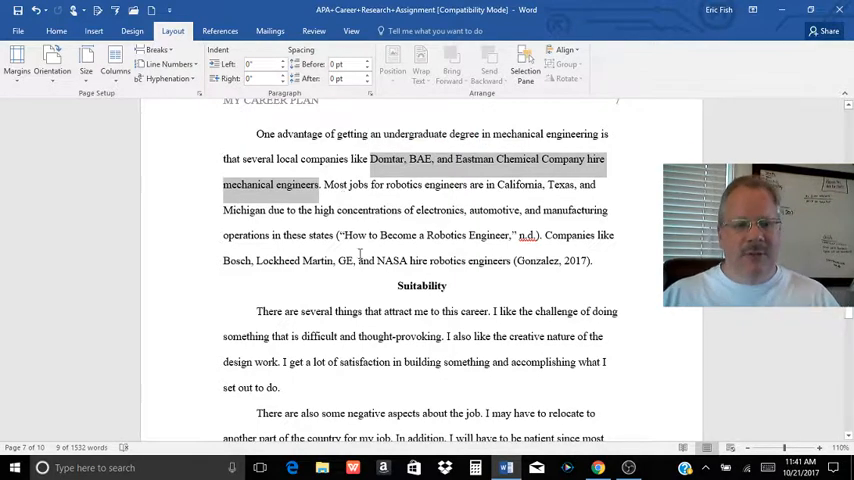
scroll("down", 3)
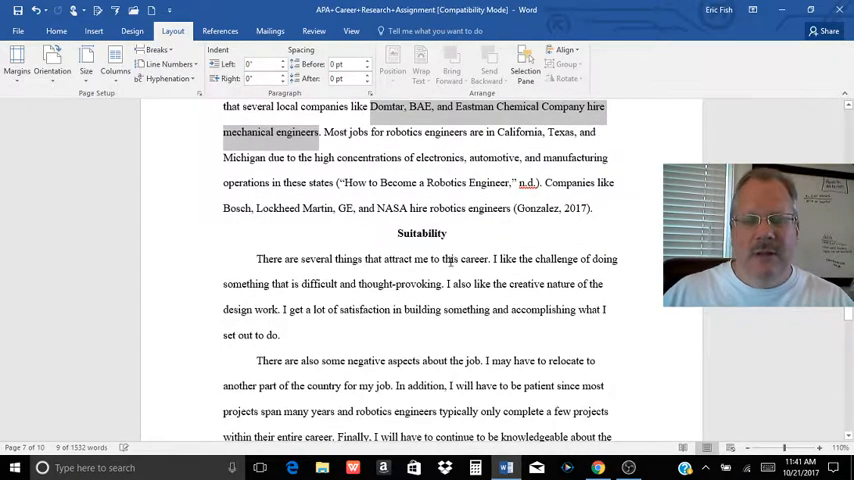
scroll("down", 3)
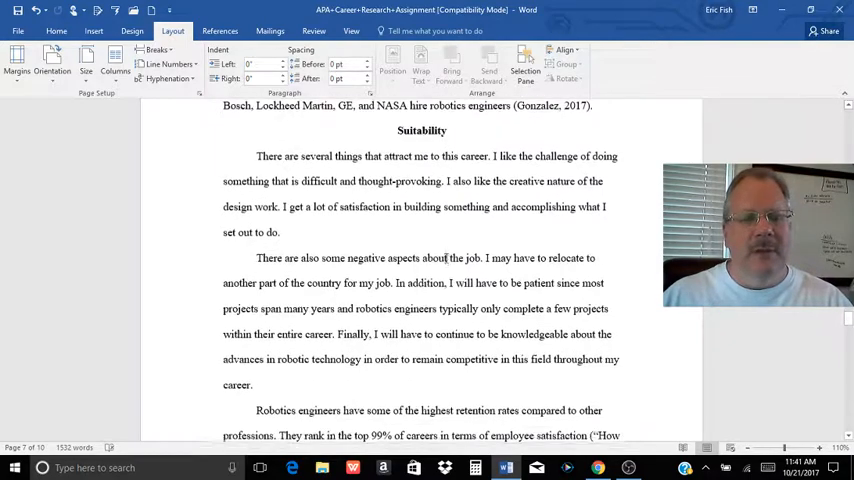
scroll("down", 3)
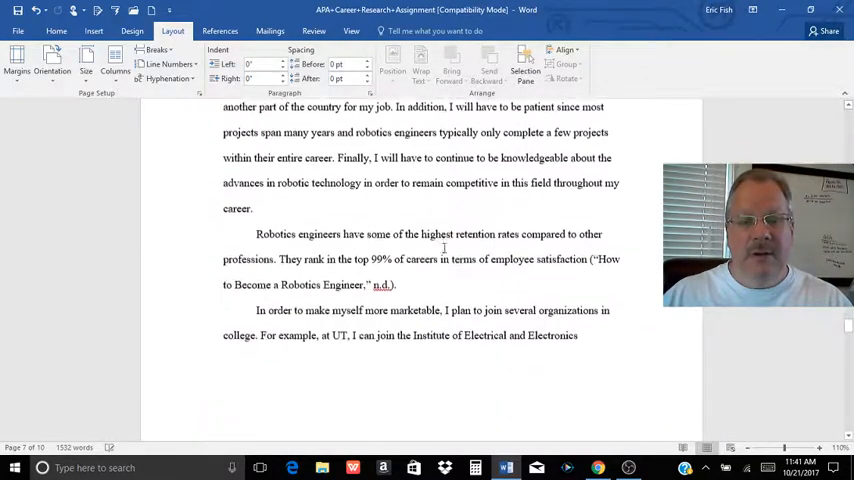
scroll("down", 3)
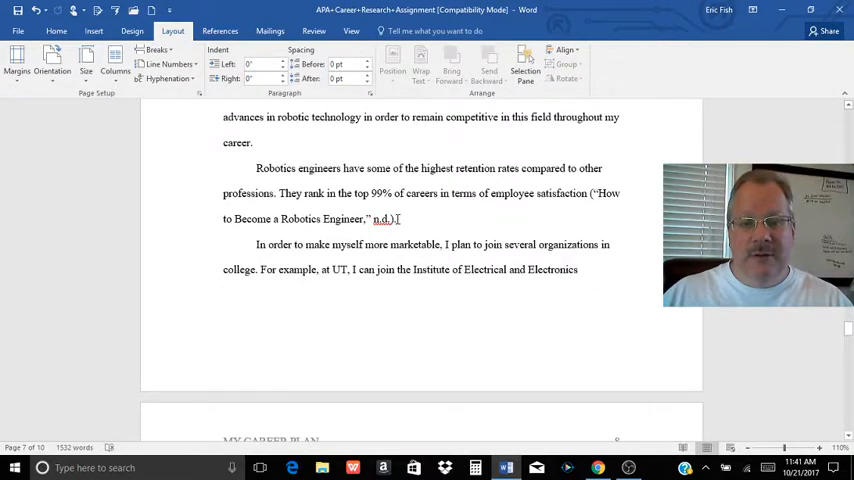
left_click_drag(256, 168, 394, 219)
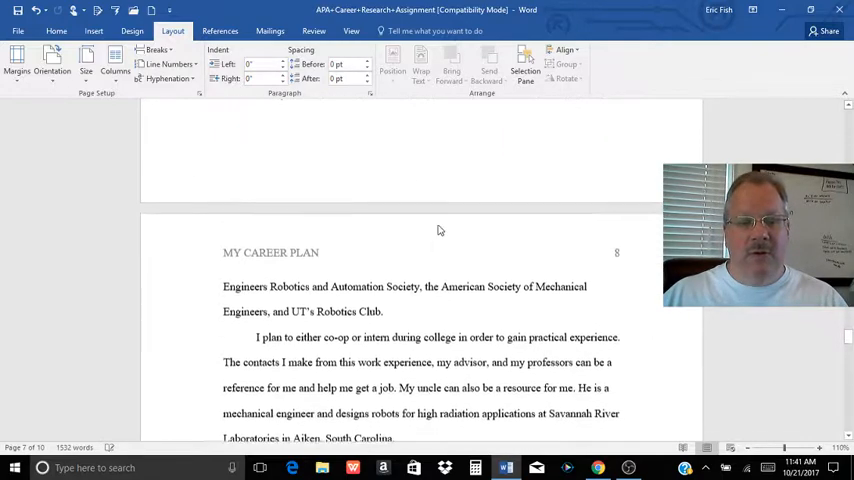
Scroll past page 8's concluding paragraph to the References list on page 9.
scroll("down", 3)
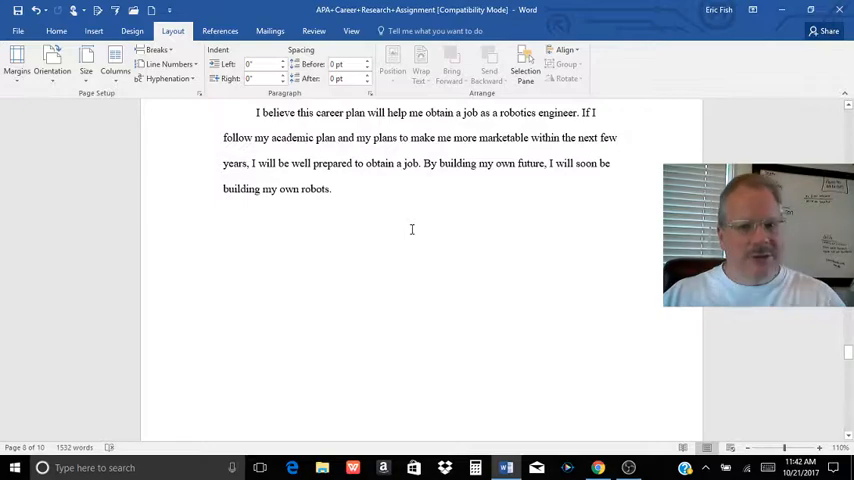
scroll("down", 3)
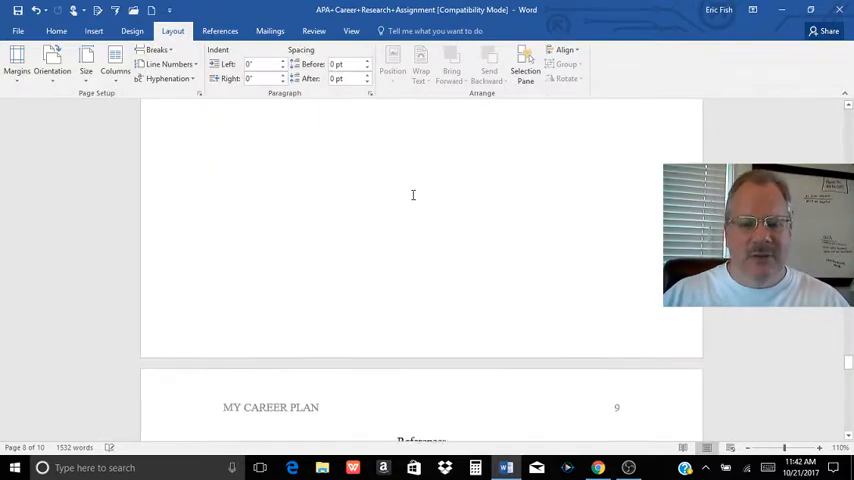
scroll("down", 3)
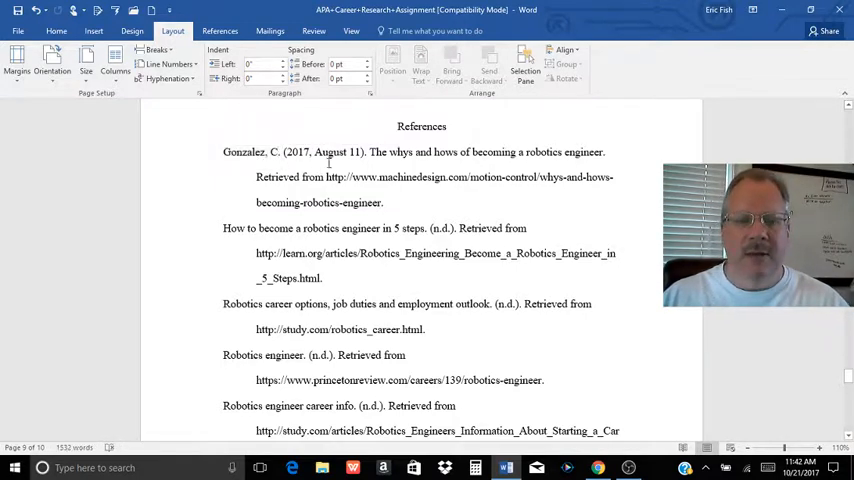
Read the page 9 reference entries down to page 10's final two entries, selecting some text.
double_click(333, 151)
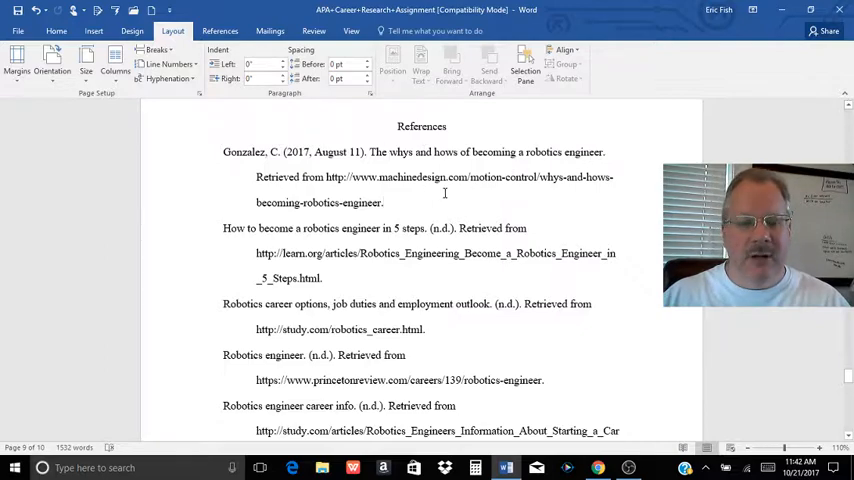
scroll("down", 3)
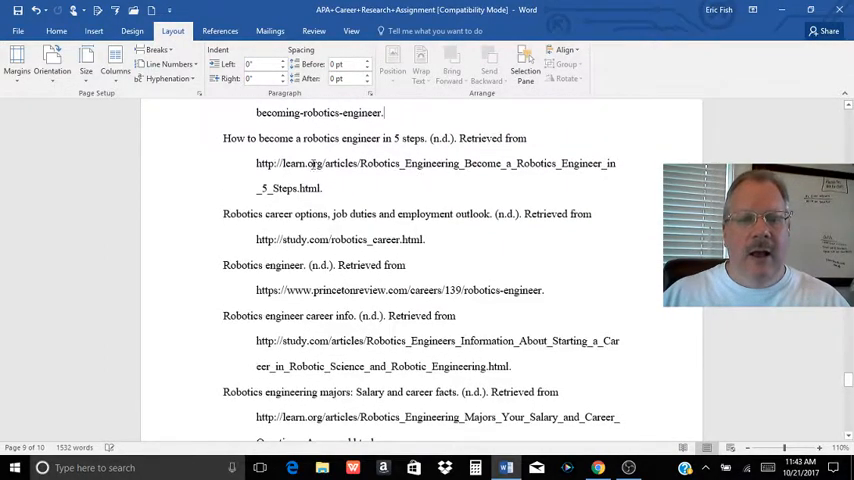
scroll("up", 3)
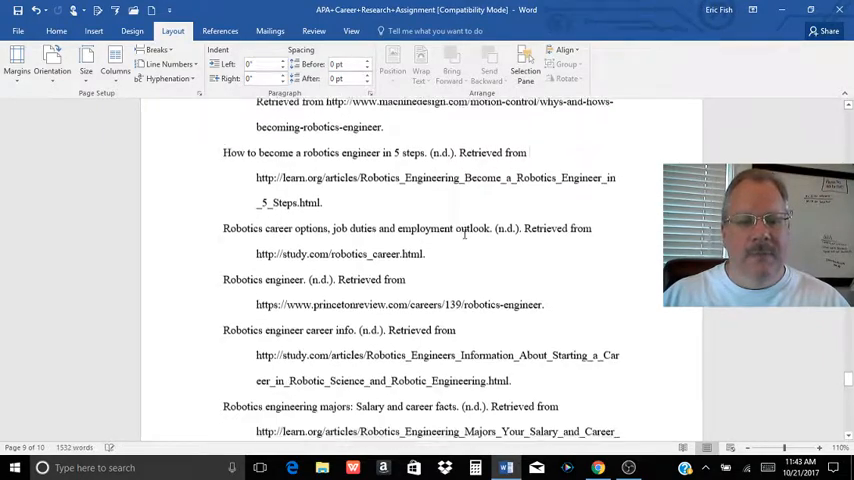
scroll("down", 3)
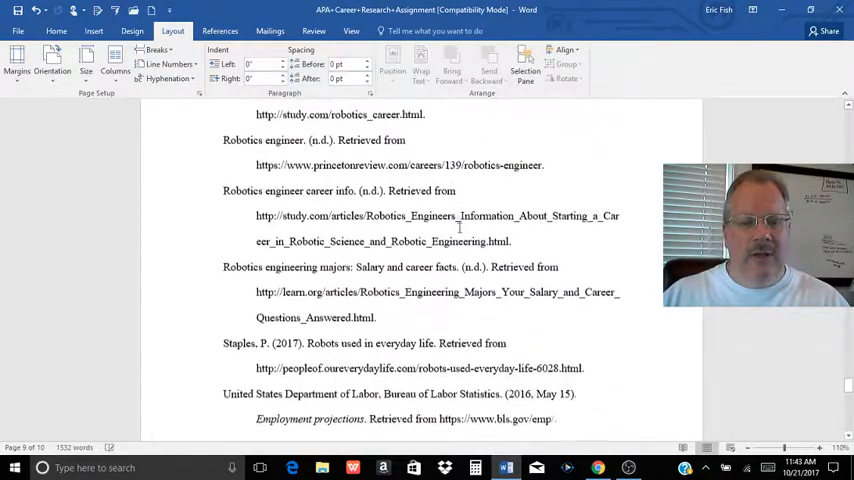
scroll("down", 3)
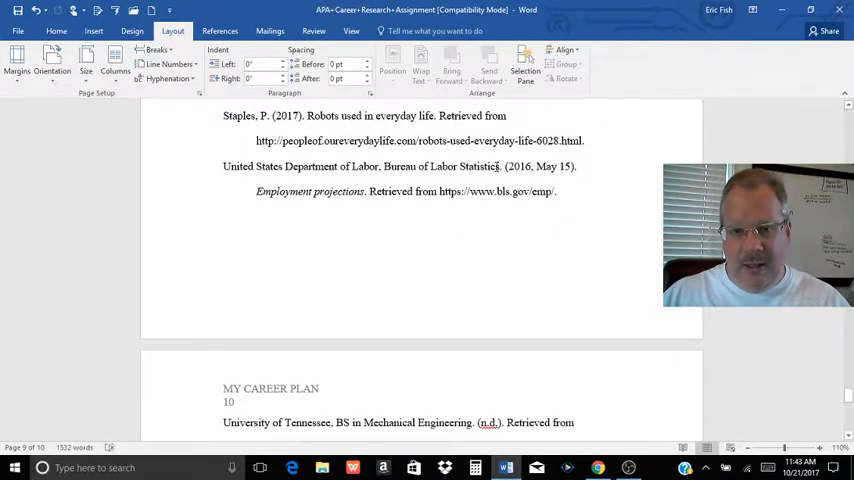
left_click_drag(223, 166, 505, 166)
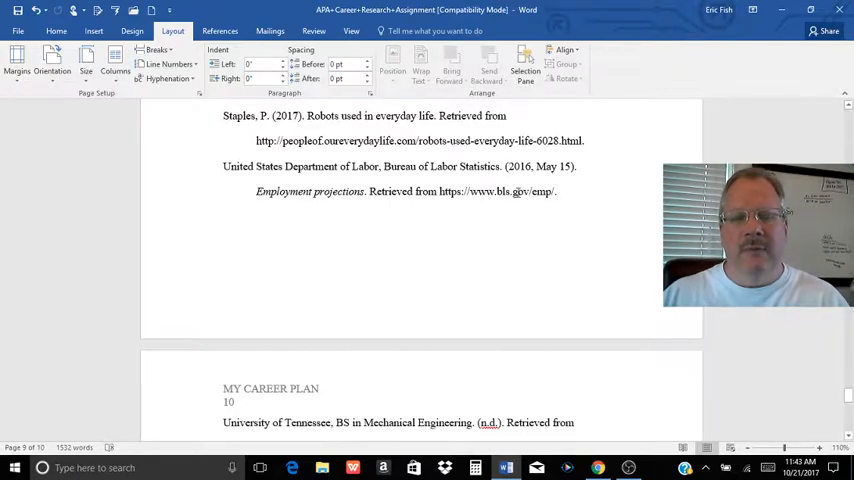
left_click_drag(223, 166, 557, 192)
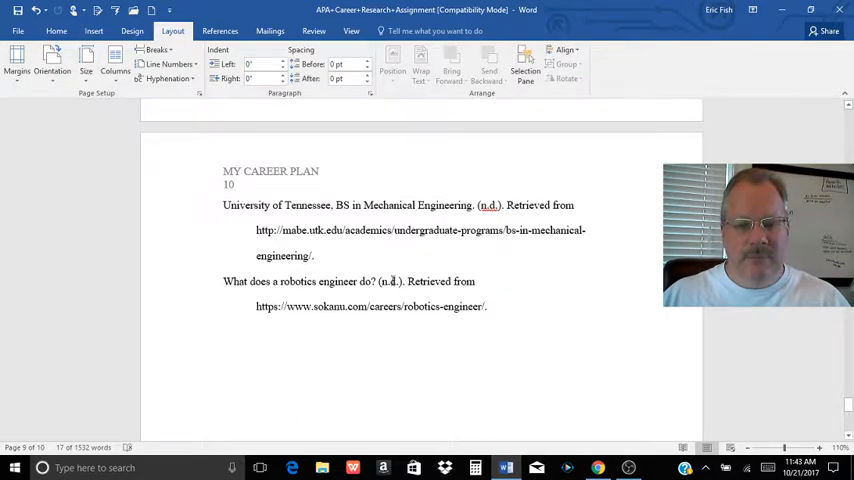
Scroll the essay back to its title page and bring up the OBS recorder from the taskbar.
scroll("down", 3)
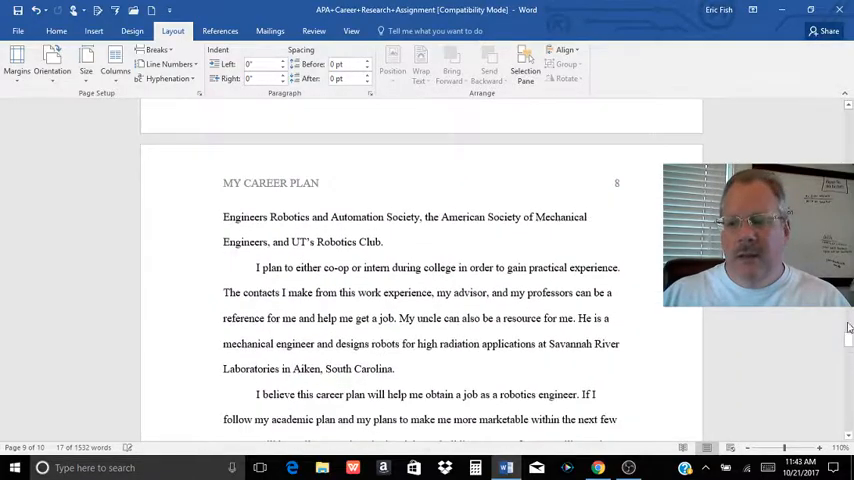
scroll("up", 3)
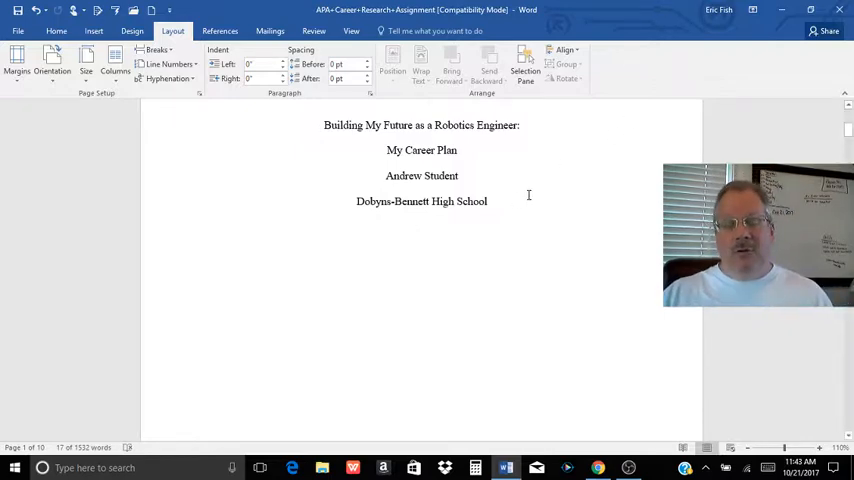
scroll("down", 3)
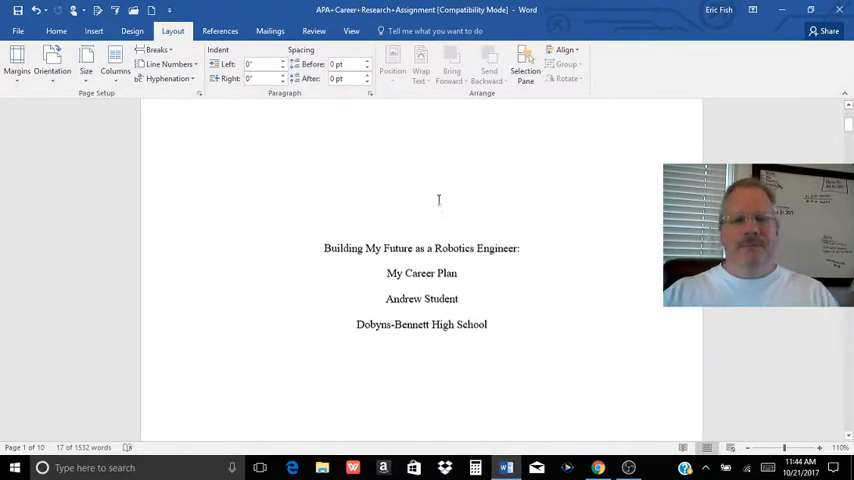
scroll("down", 3)
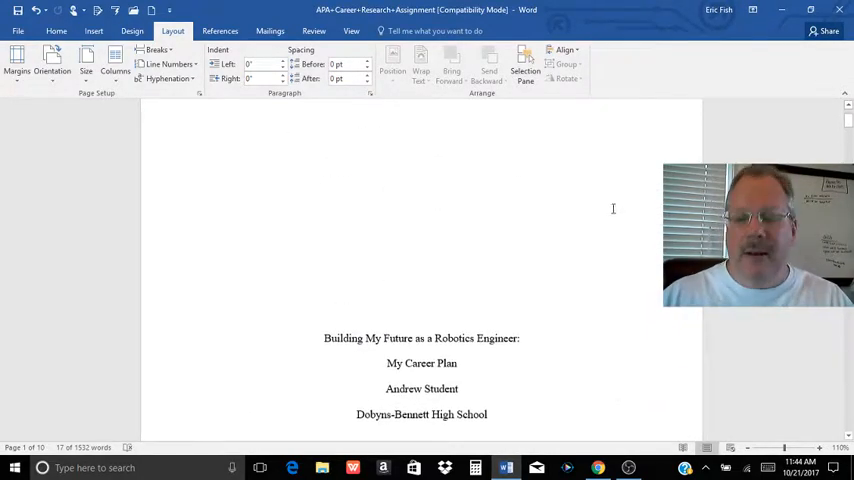
left_click(629, 467)
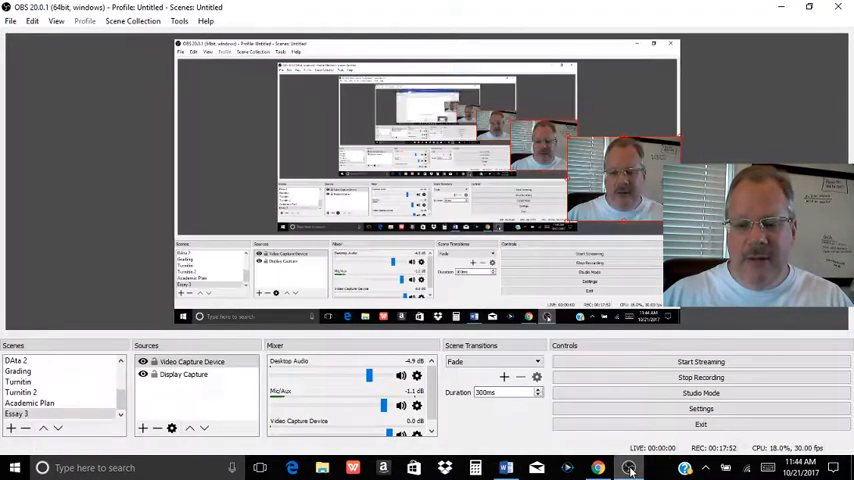